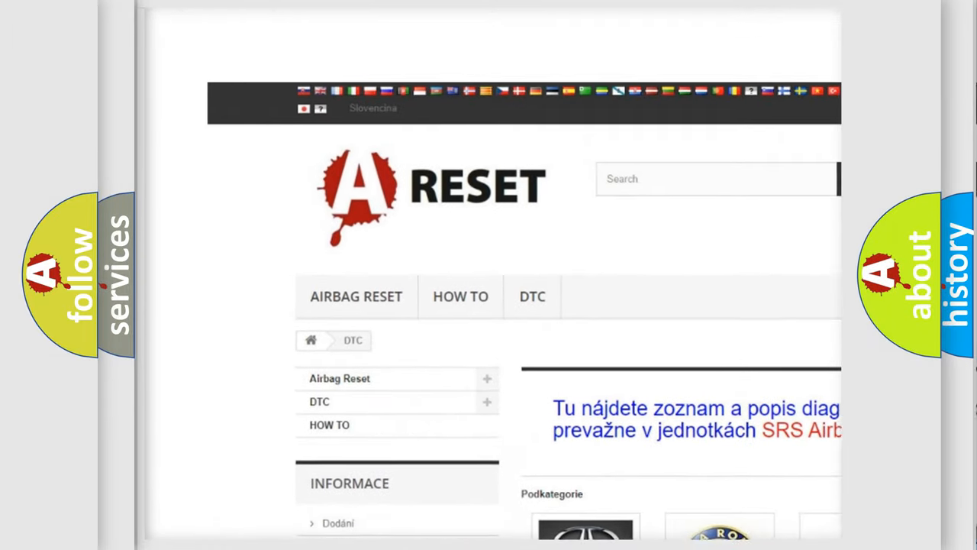
- Open NISSAN DTC from the brand grid and scroll through its diagnostic code subcategories
scroll(down, 3)
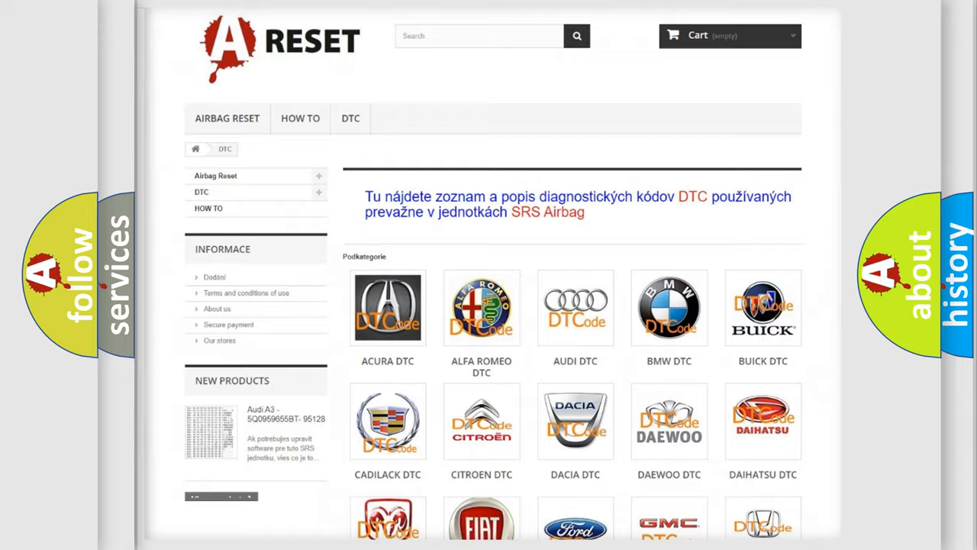
scroll(down, 3)
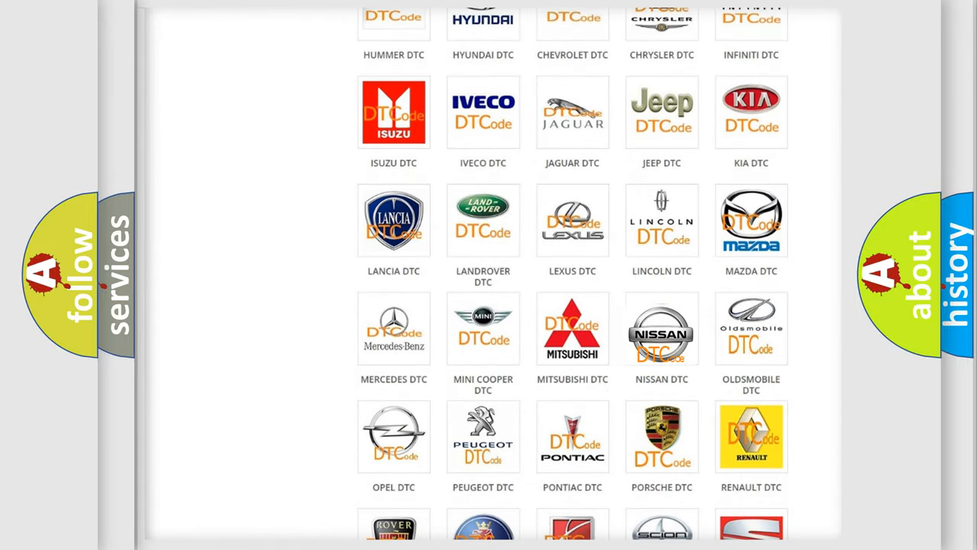
click(661, 327)
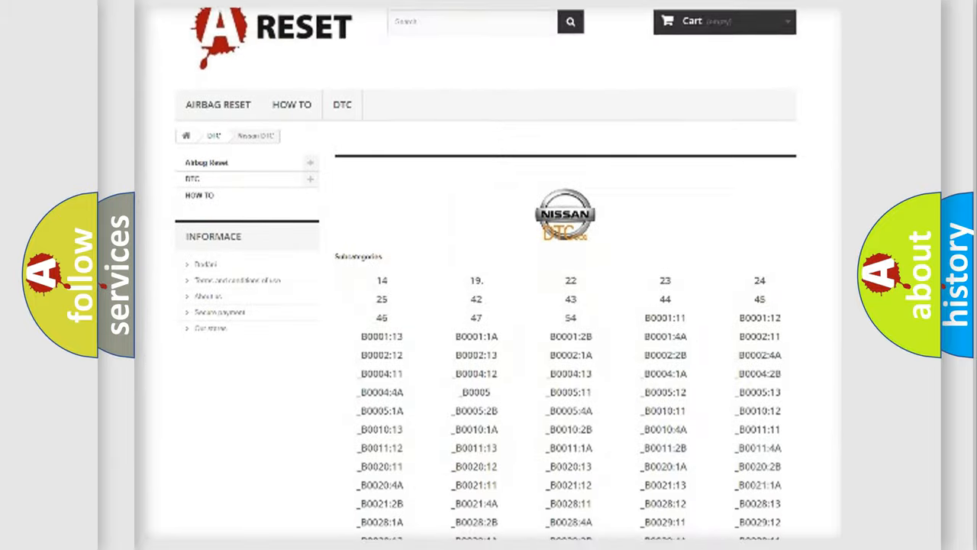
scroll(down, 3)
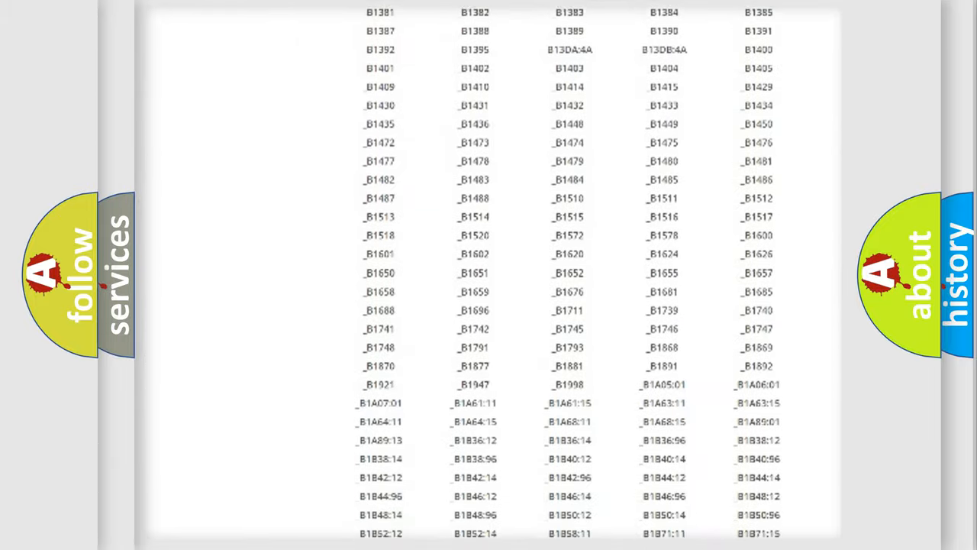